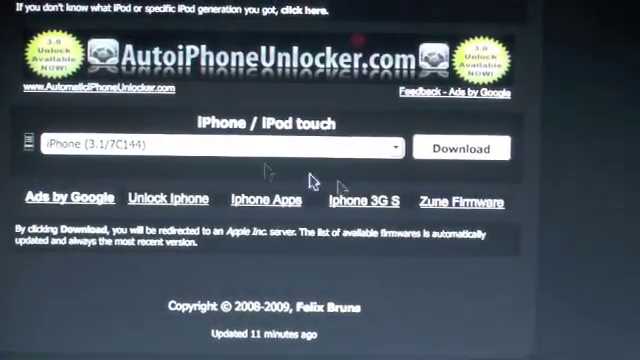
- Expand the firmware dropdown listing the downloadable iPhone firmware versions
left_click(396, 148)
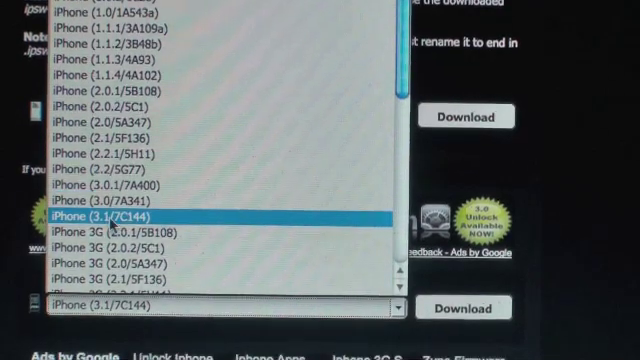
- Scroll down toward the iPhone 3.1 (7C144) download and the Dev Team blog link
scroll("down", 3)
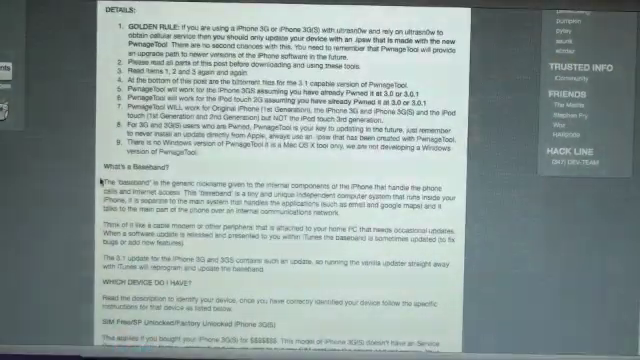
- Scroll through the iPhone 3G and iPod Touch sections to the Official Bittorrent Releases
scroll("down", 3)
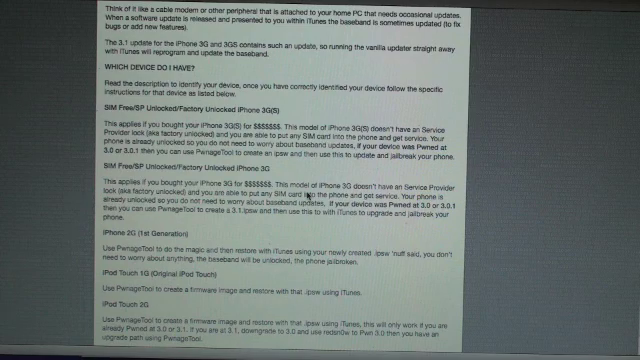
scroll("down", 3)
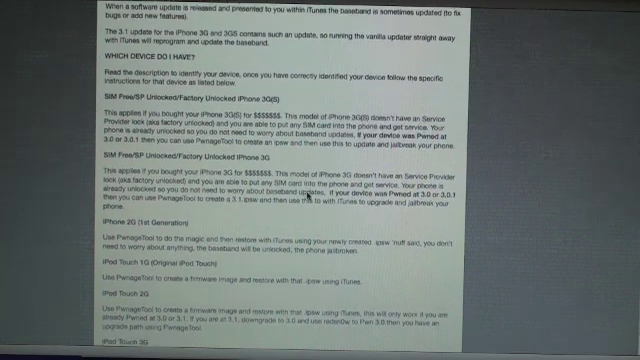
scroll("up", 3)
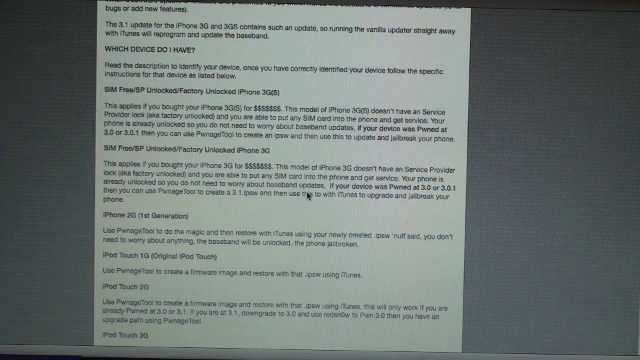
scroll("down", 3)
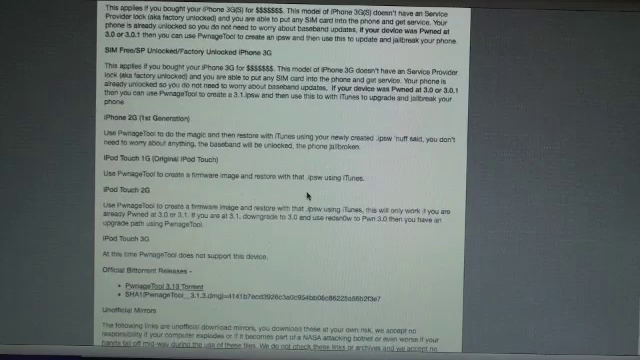
scroll("down", 3)
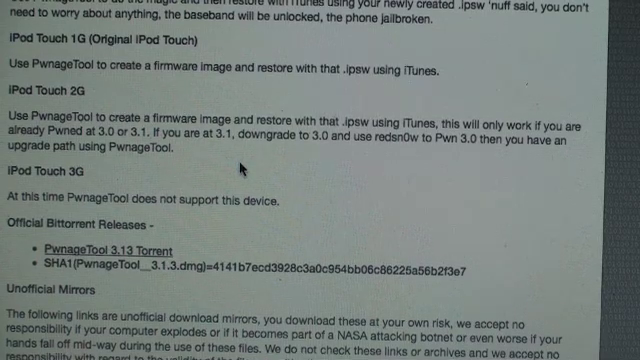
- Scroll through the Unofficial Mirrors download section of the blog post
scroll("up", 3)
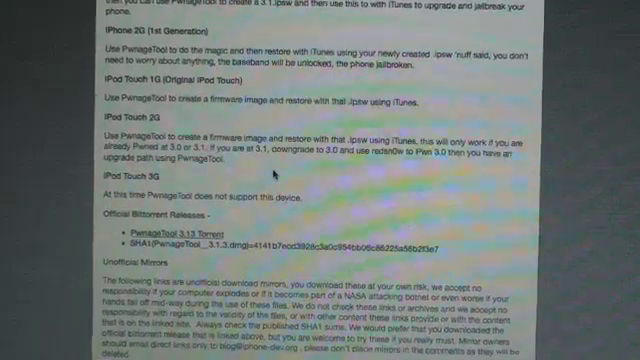
scroll("down", 3)
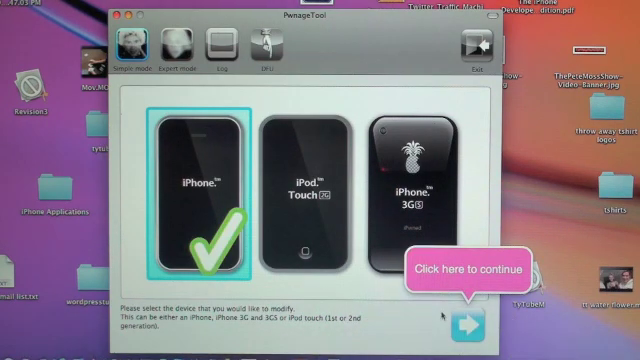
- Continue with the original iPhone and pick iPhone1,1_3.1_7C144_Restore.ipsw as the source firmware
left_click(480, 320)
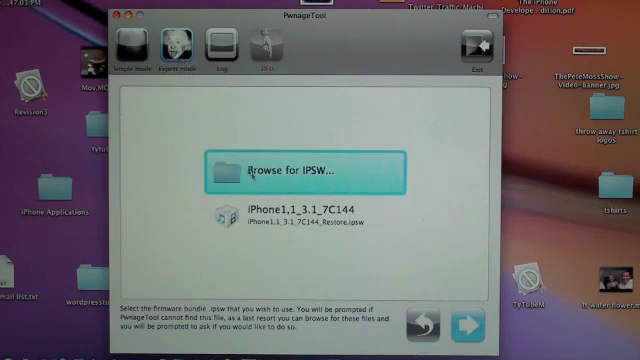
left_click(320, 216)
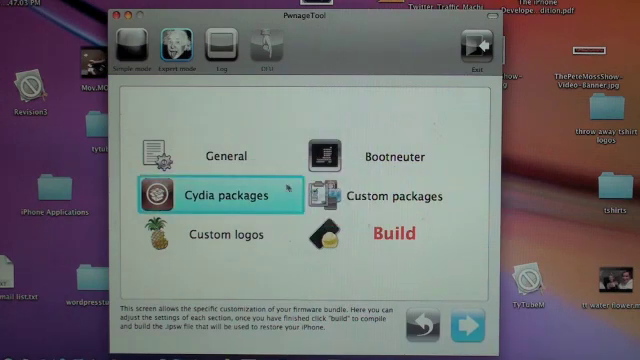
- Build the custom 3.1 firmware, save it to the Desktop, and continue to device preparation
left_click(390, 234)
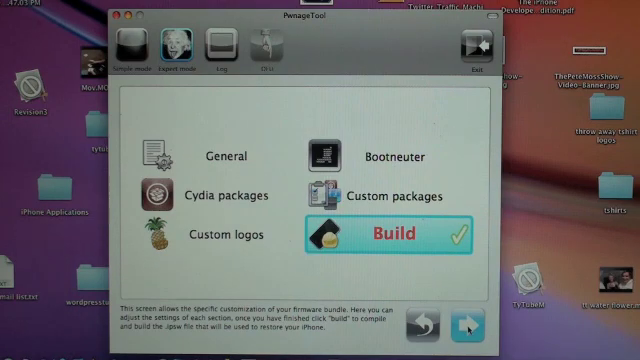
left_click(400, 234)
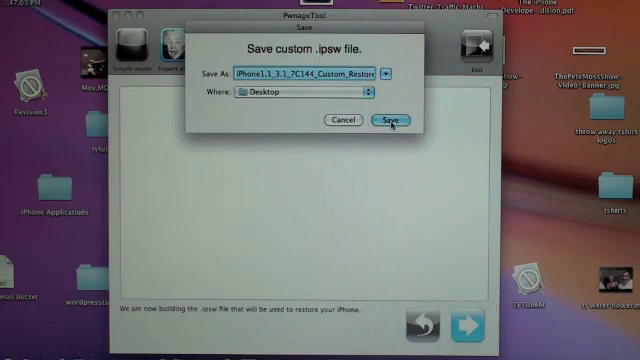
left_click(394, 120)
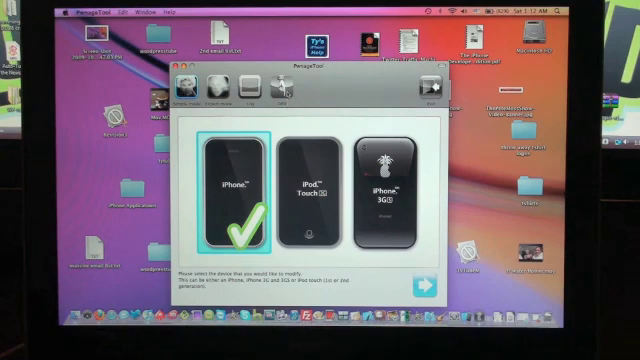
left_click(420, 284)
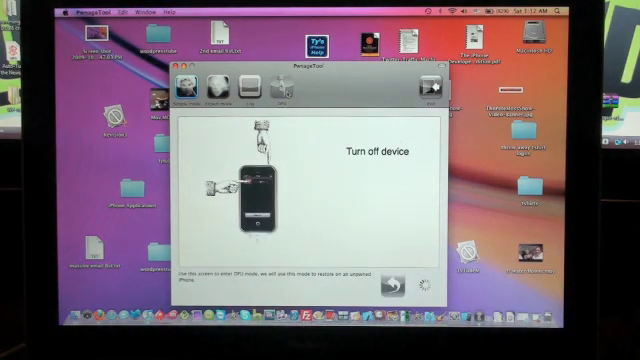